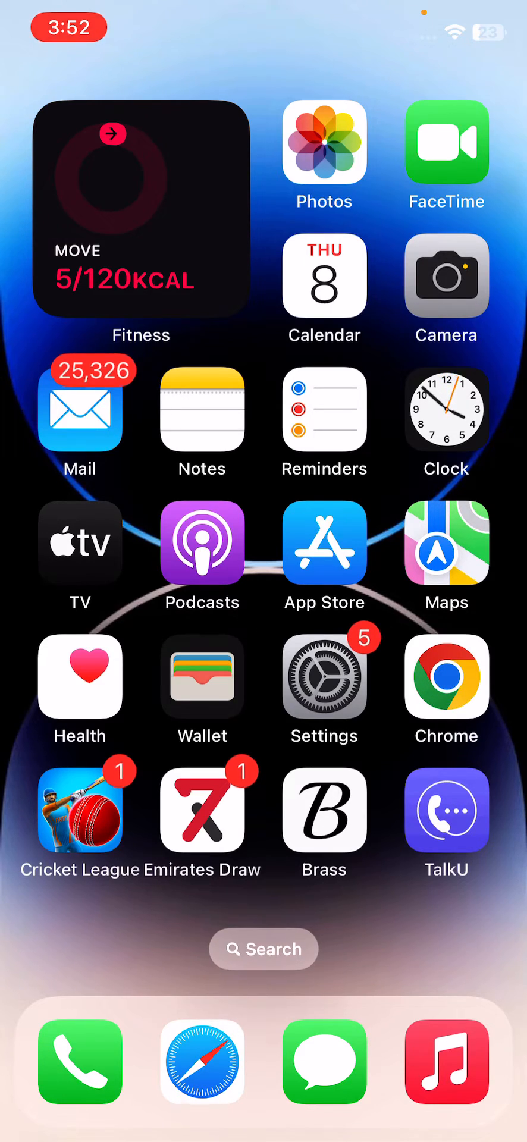
Step: Open Camera settings and switch off the Smart HDR toggle under Photo Capture
scroll(left, 3)
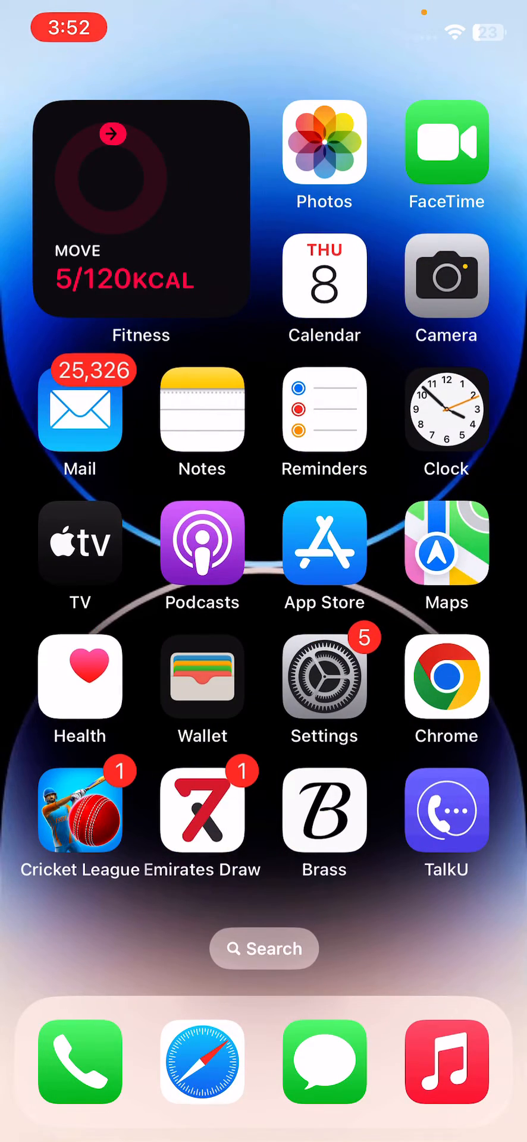
click(324, 679)
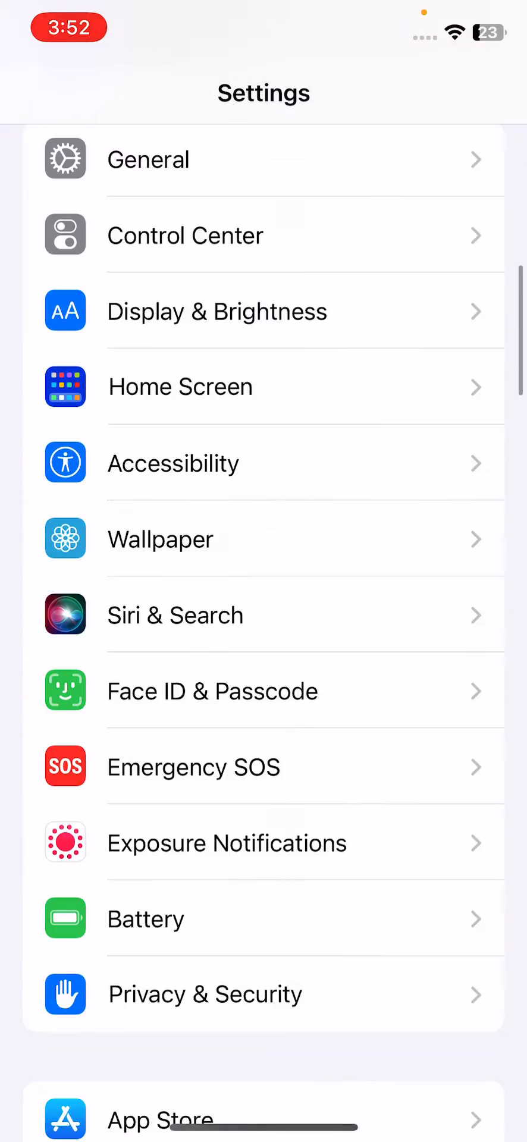
scroll(down, 3)
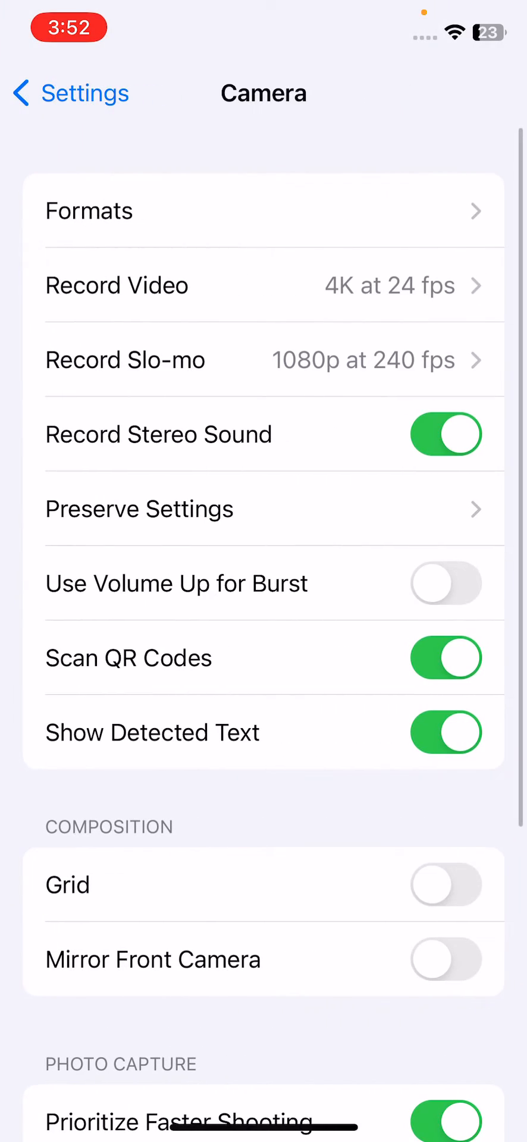
scroll(down, 3)
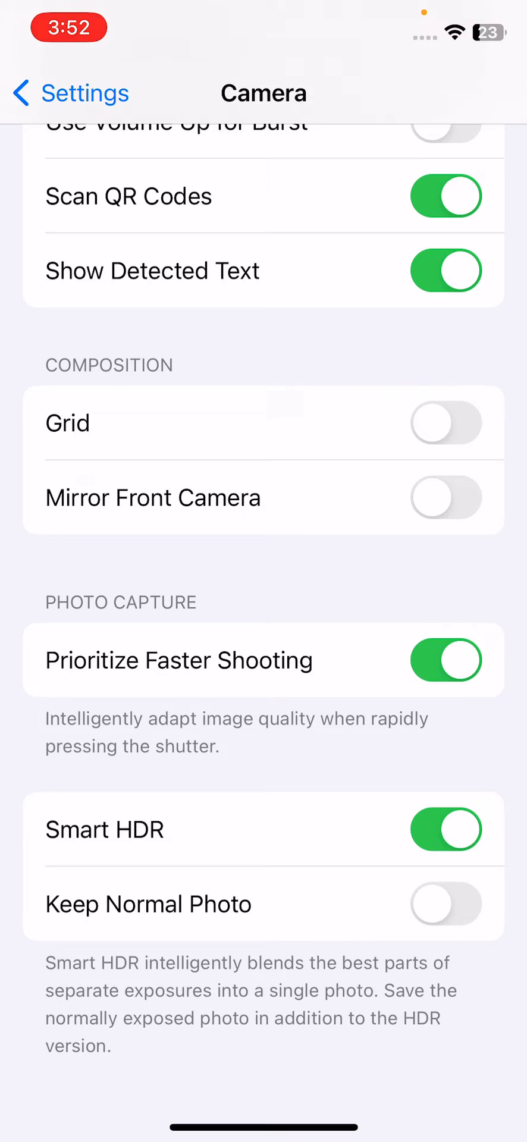
click(446, 829)
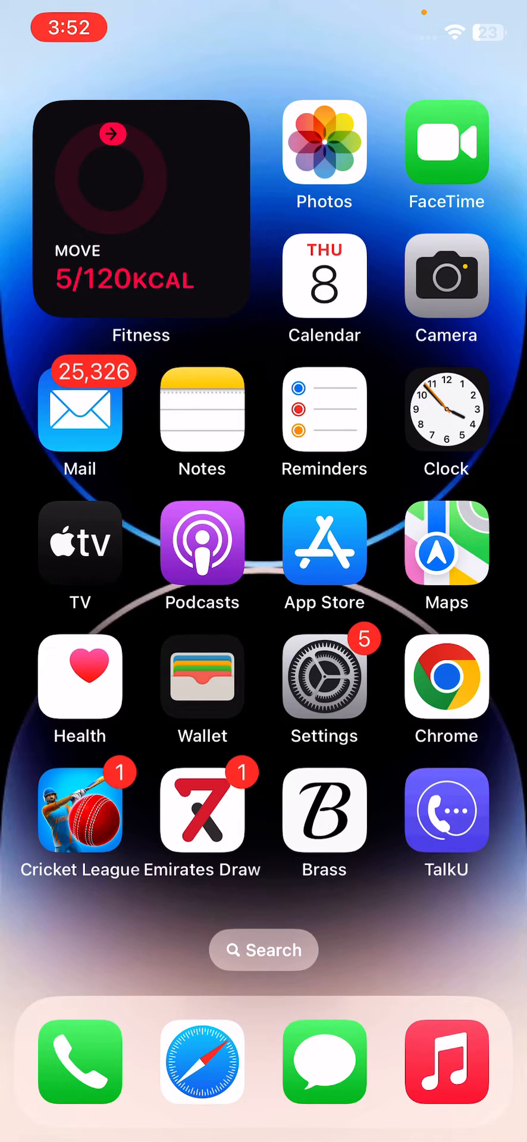
Step: View the available iOS 16.2 update under General > Software Update, then go back
click(323, 681)
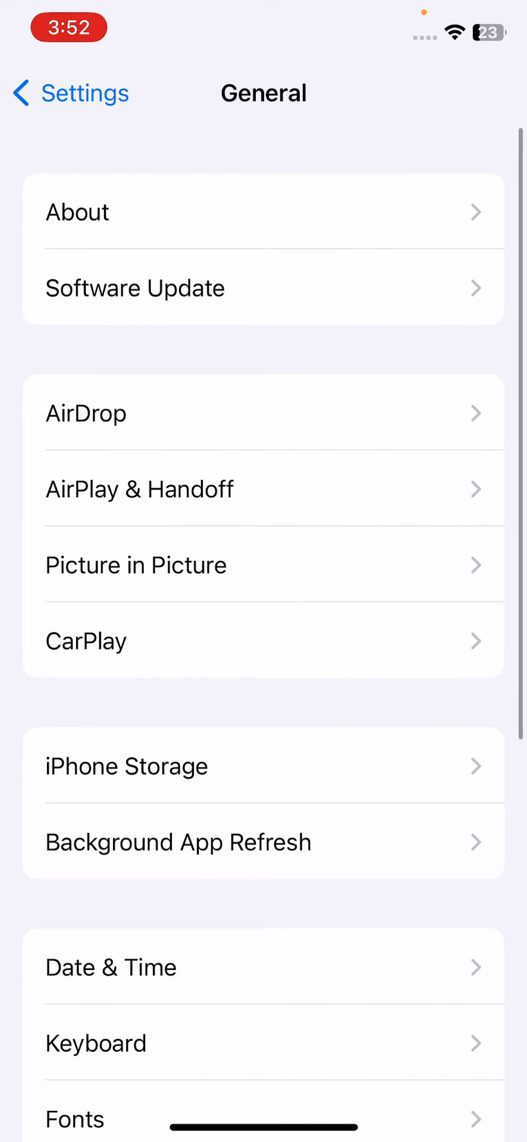
click(135, 288)
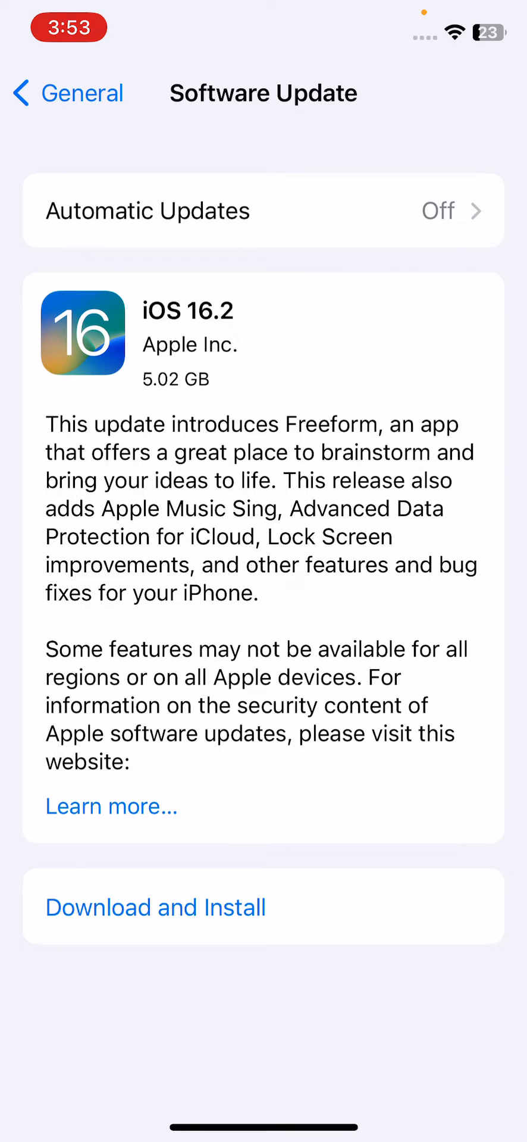
click(156, 908)
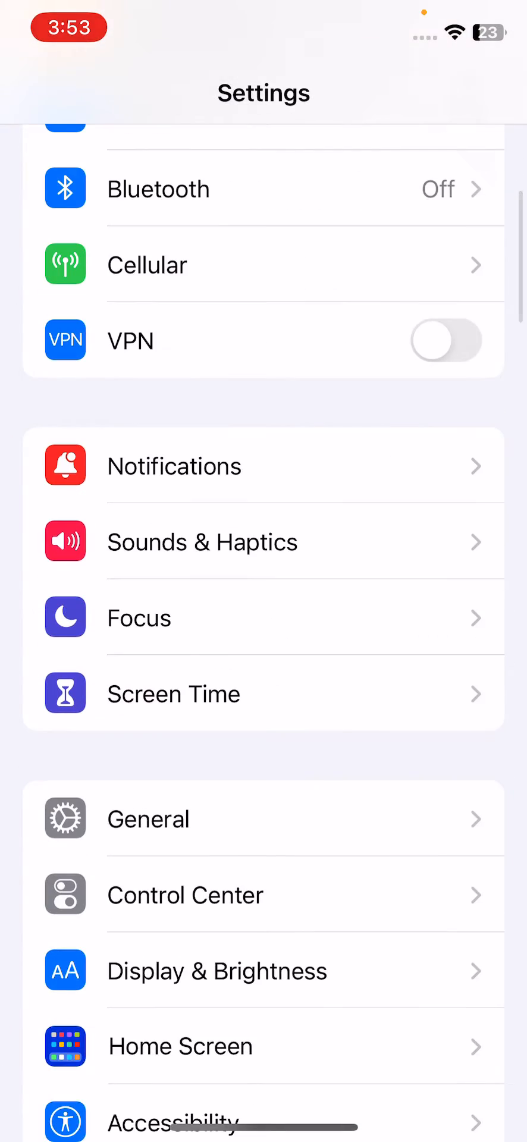
Step: Show the Reset All Settings confirmation under Transfer or Reset iPhone, then return Home
click(148, 819)
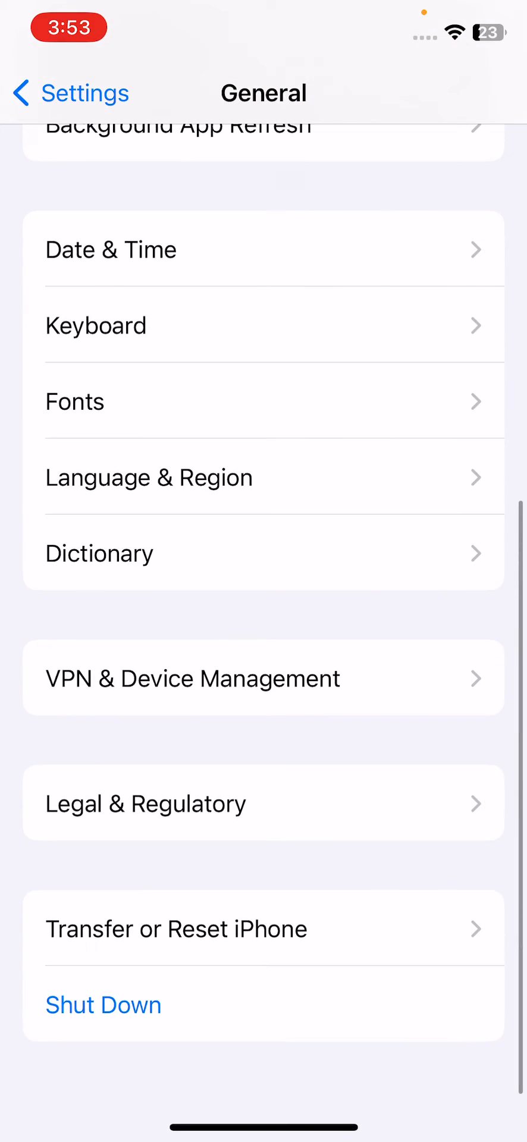
click(178, 929)
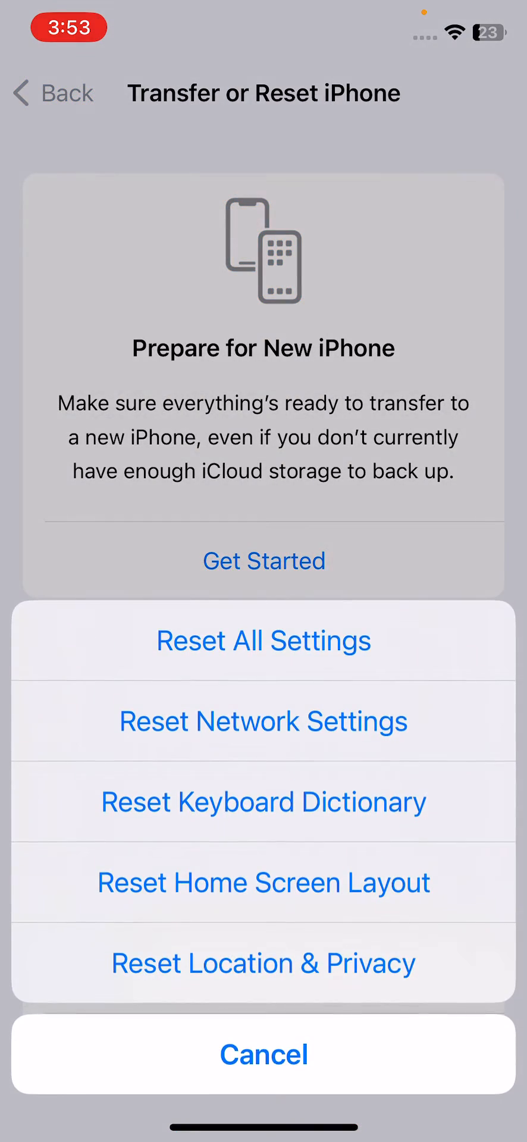
click(263, 641)
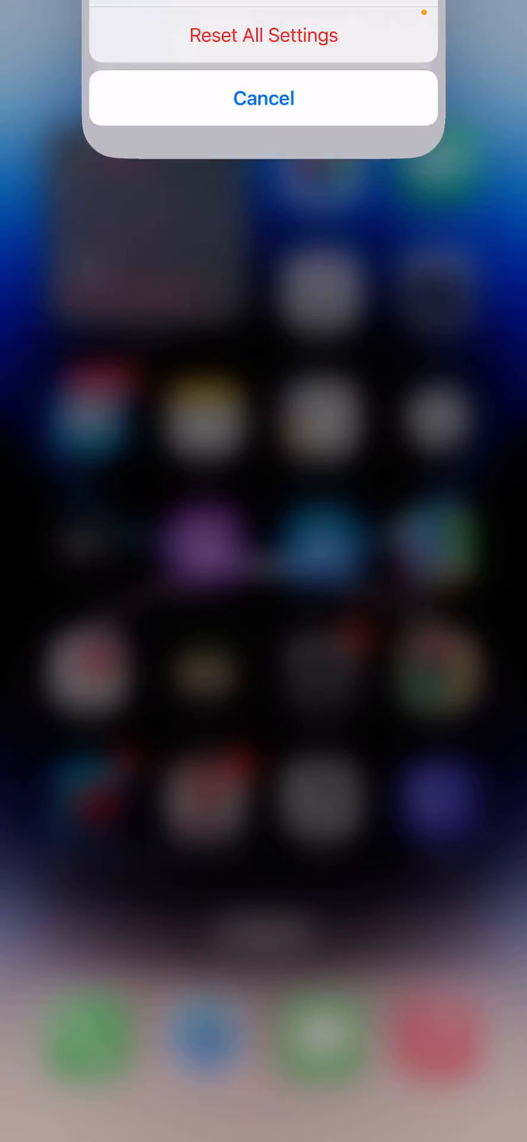
click(263, 98)
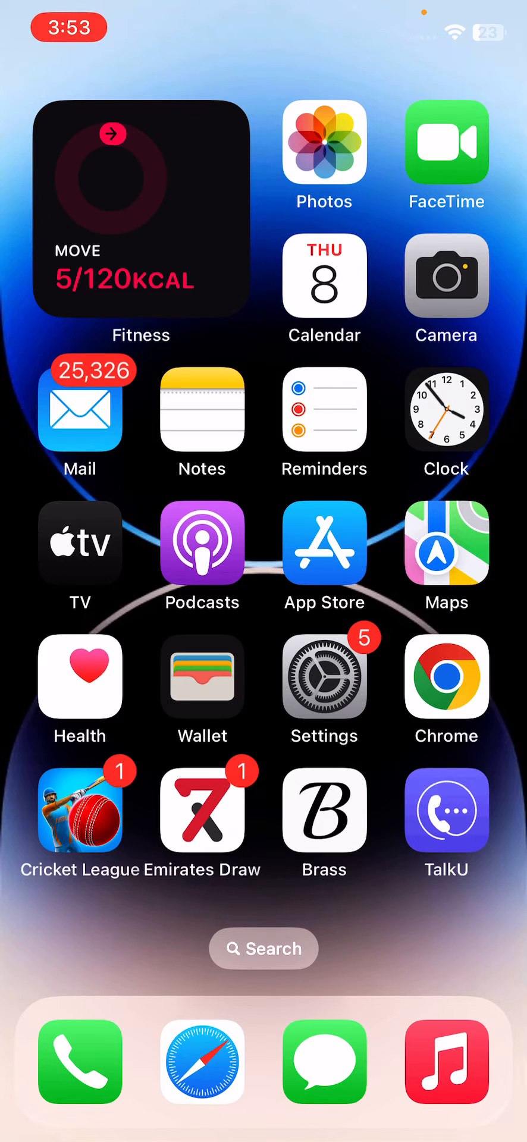